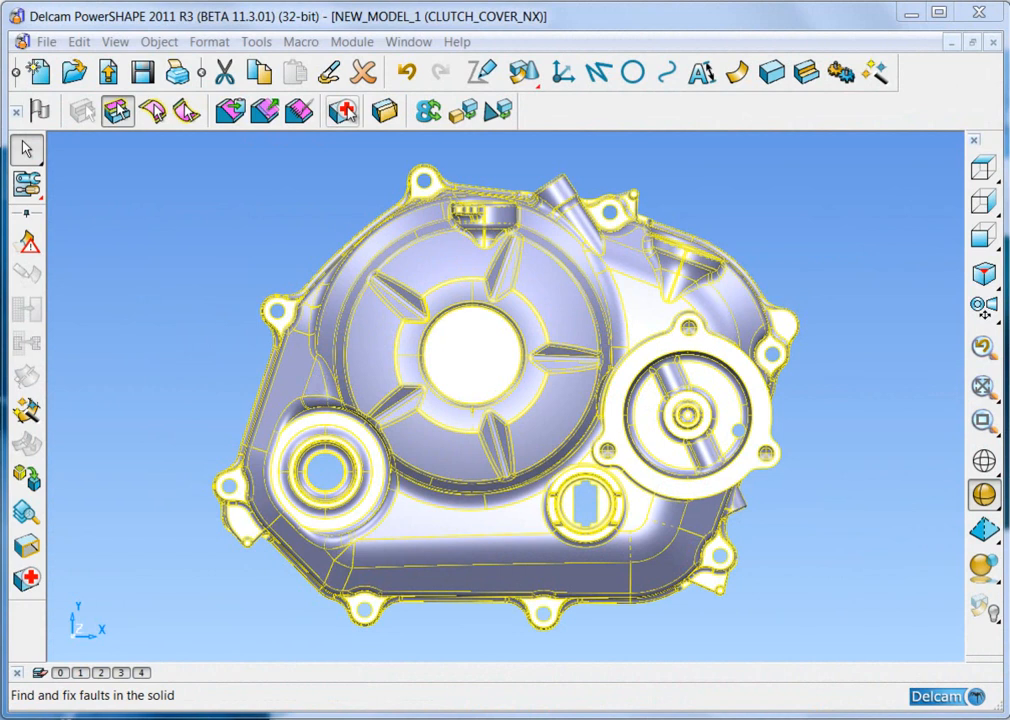
Step: Run Solid Doctor on the clutch cover and view the self-intersecting fillet face from below
click(344, 110)
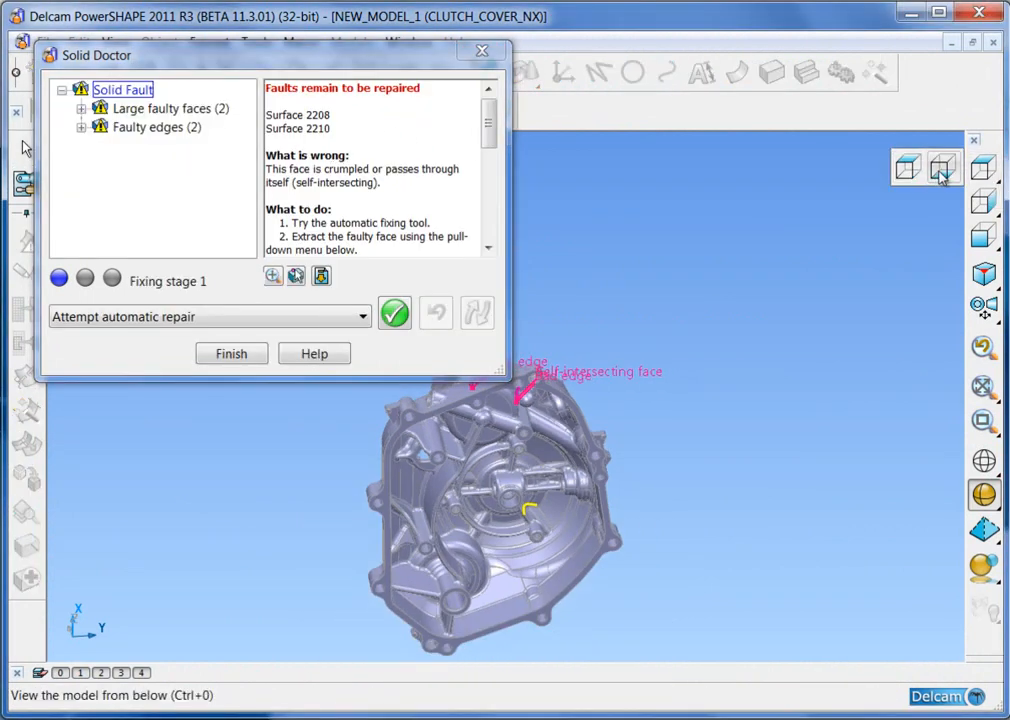
click(942, 168)
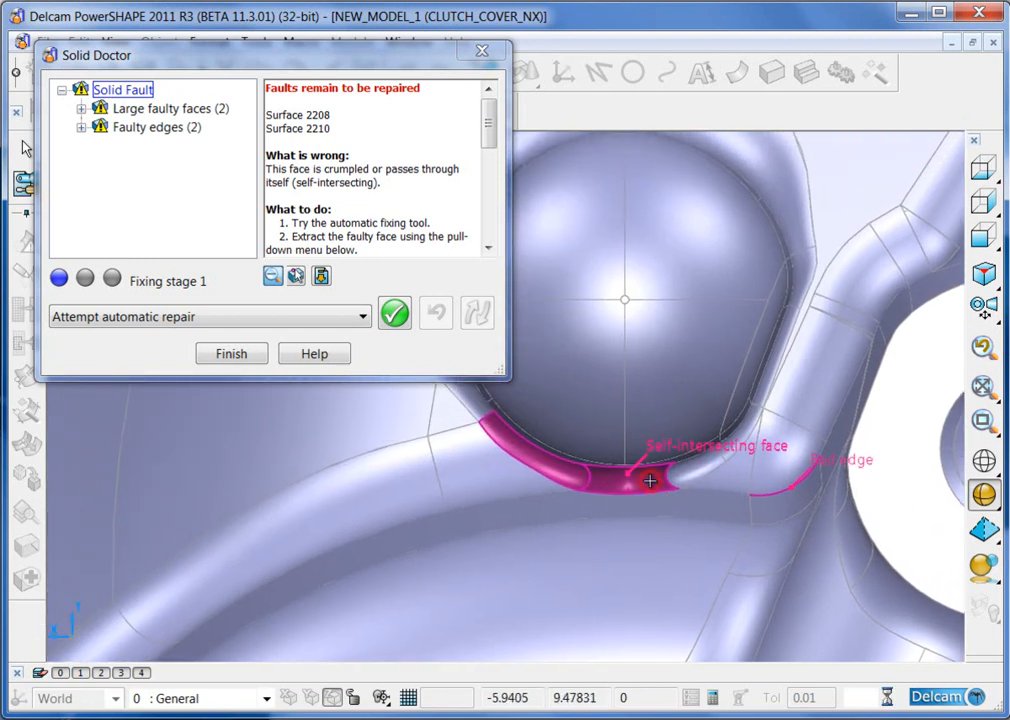
Step: Extract faulty fillet Surface 2210 from the solid via 'Extract surfaces and edit them'
click(208, 316)
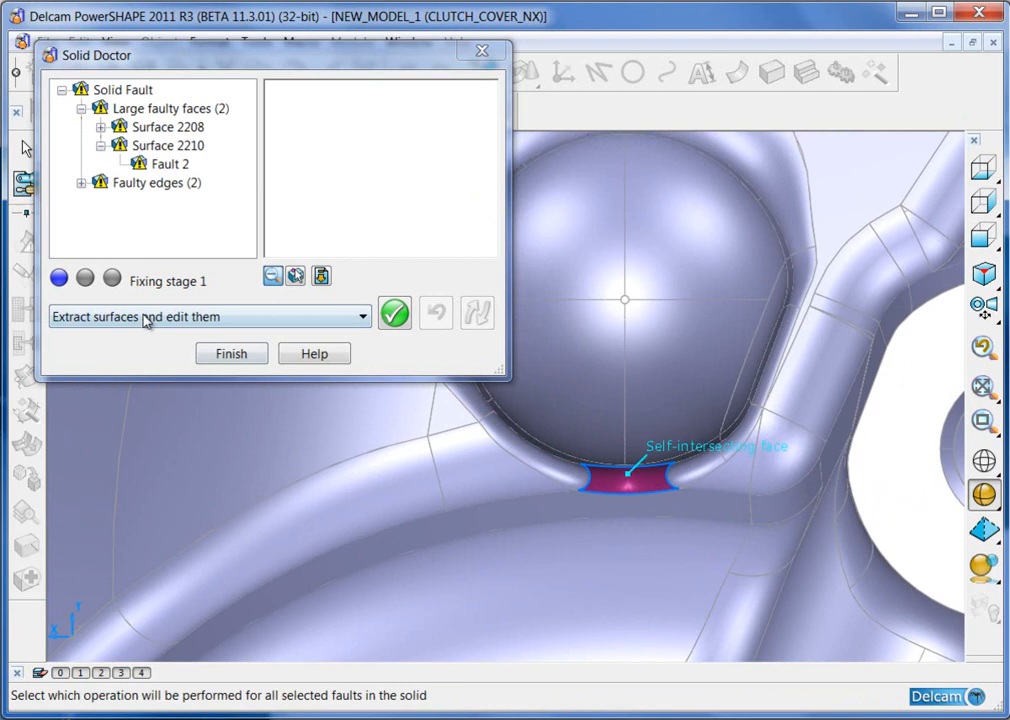
click(394, 312)
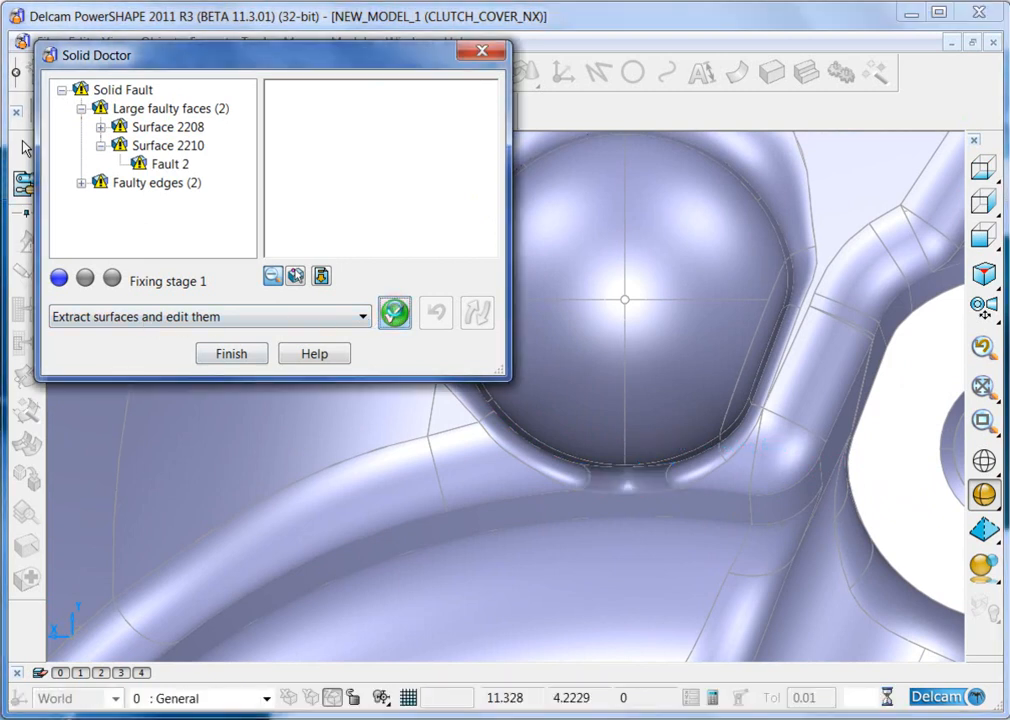
click(394, 312)
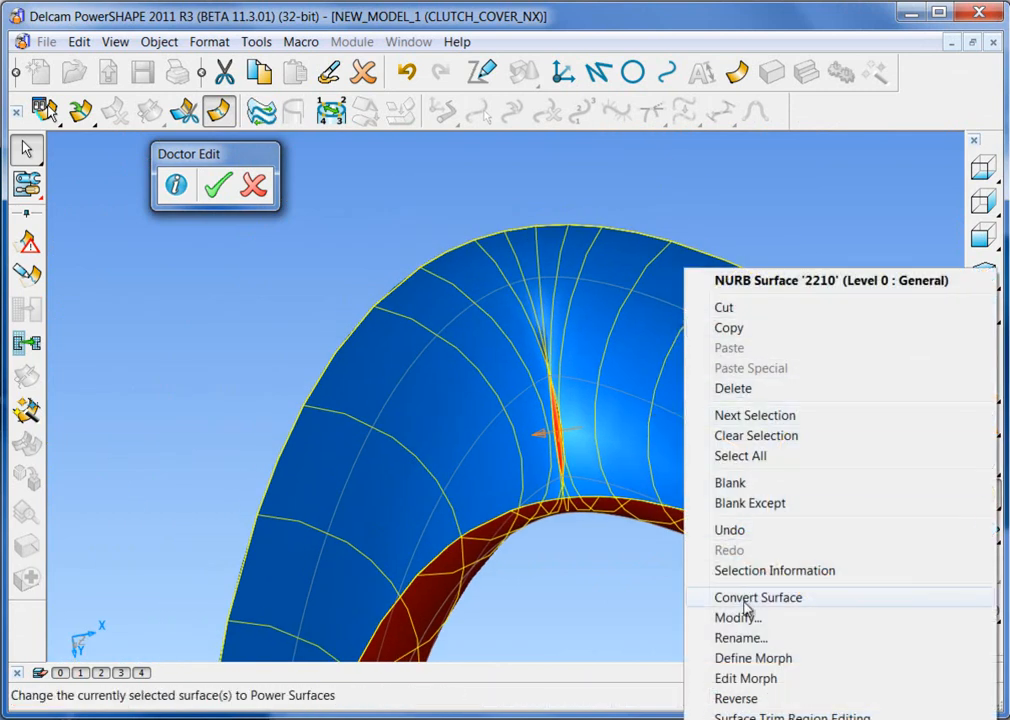
Step: Convert the extracted fillet to a power surface so its creased curve can be reshaped
click(756, 596)
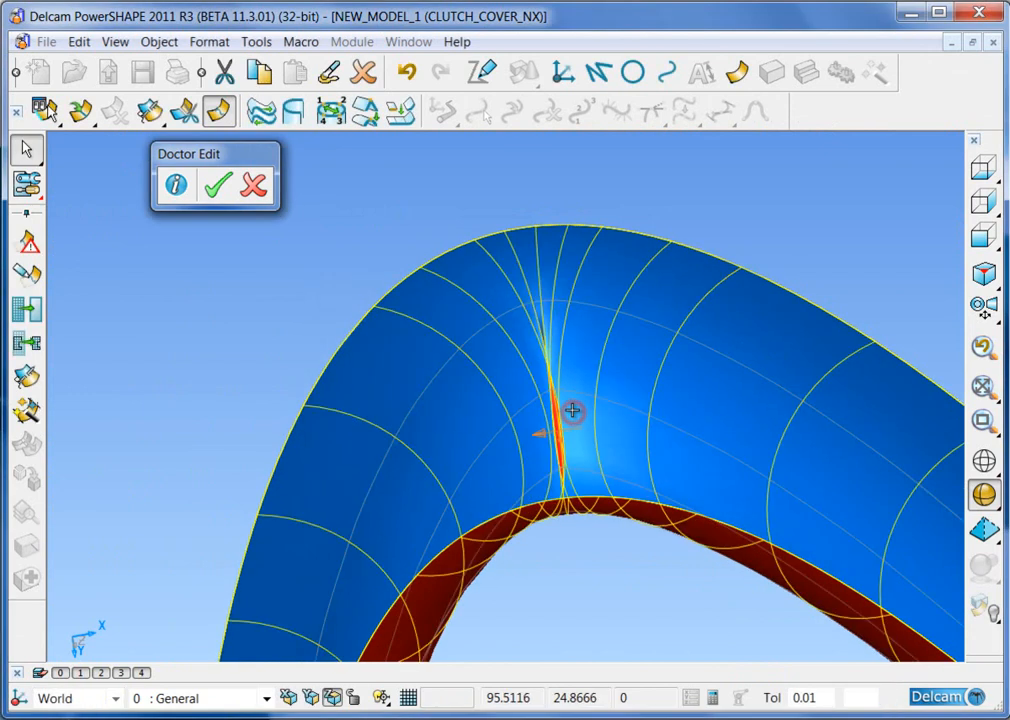
mouse_move(744, 264)
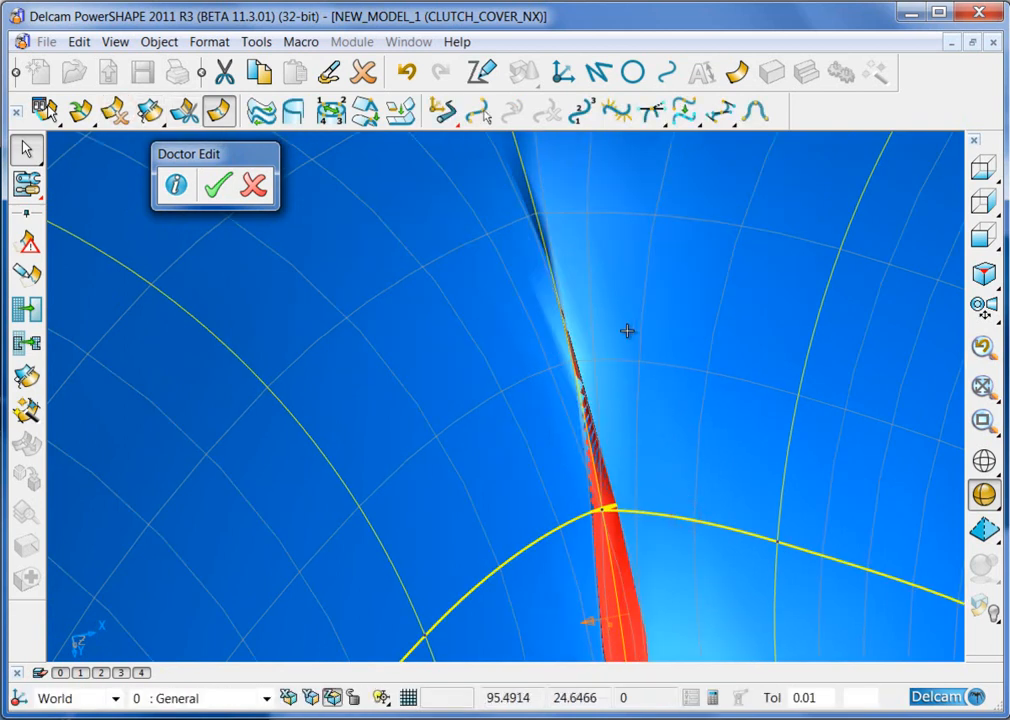
mouse_move(652, 112)
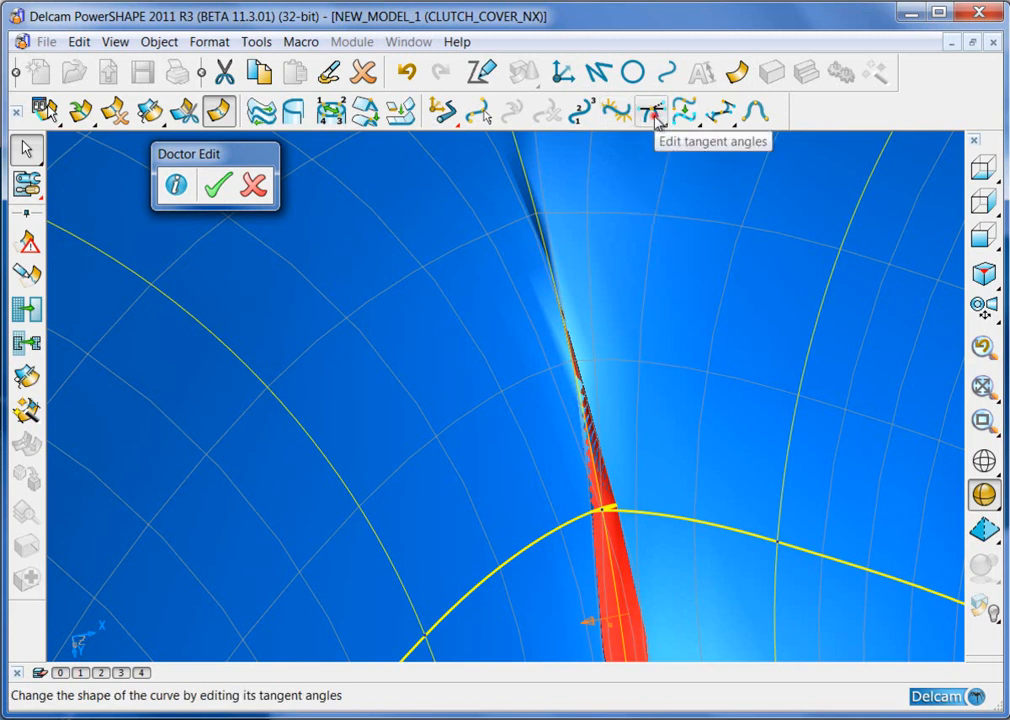
Step: Set the curve's tangent angles and magnitudes to Free in Tangent Editor and confirm
click(652, 112)
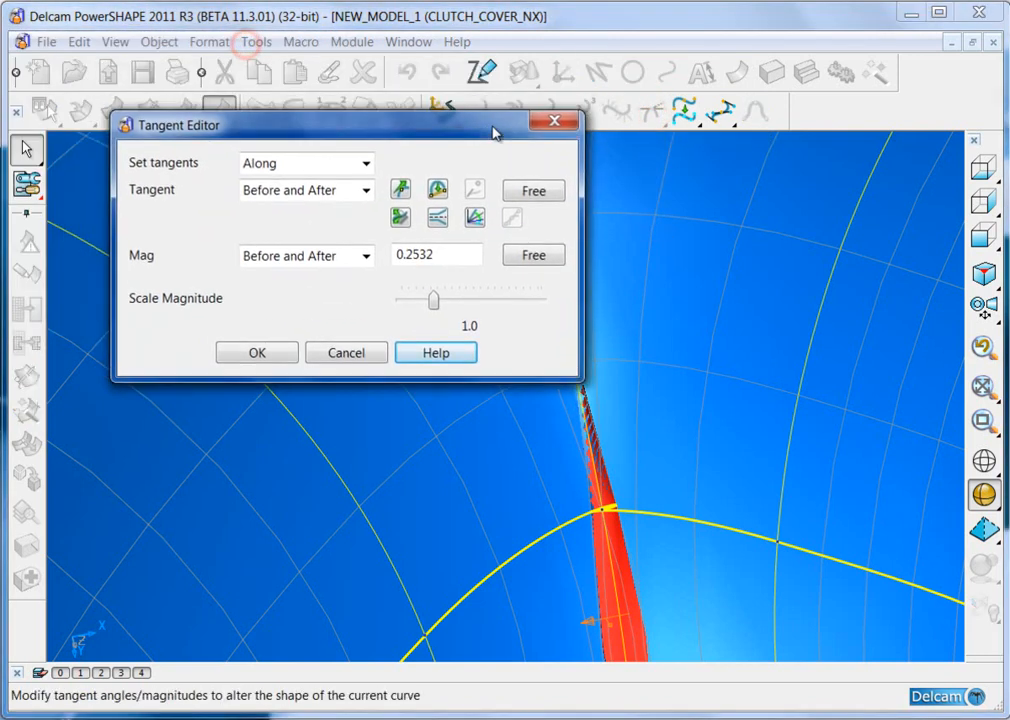
click(532, 192)
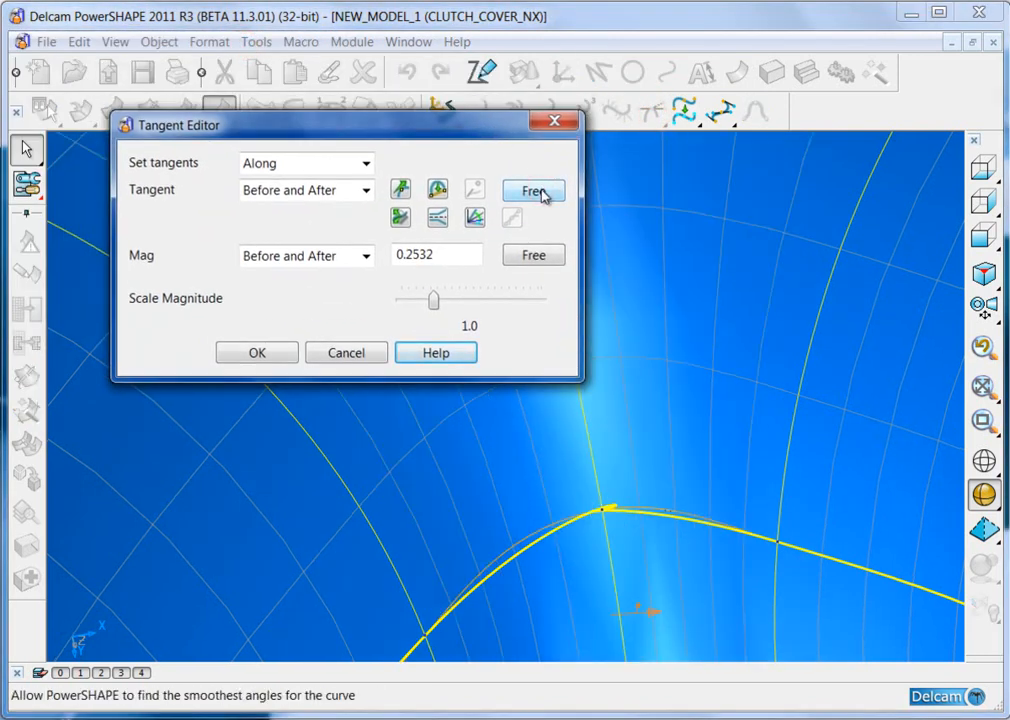
click(532, 192)
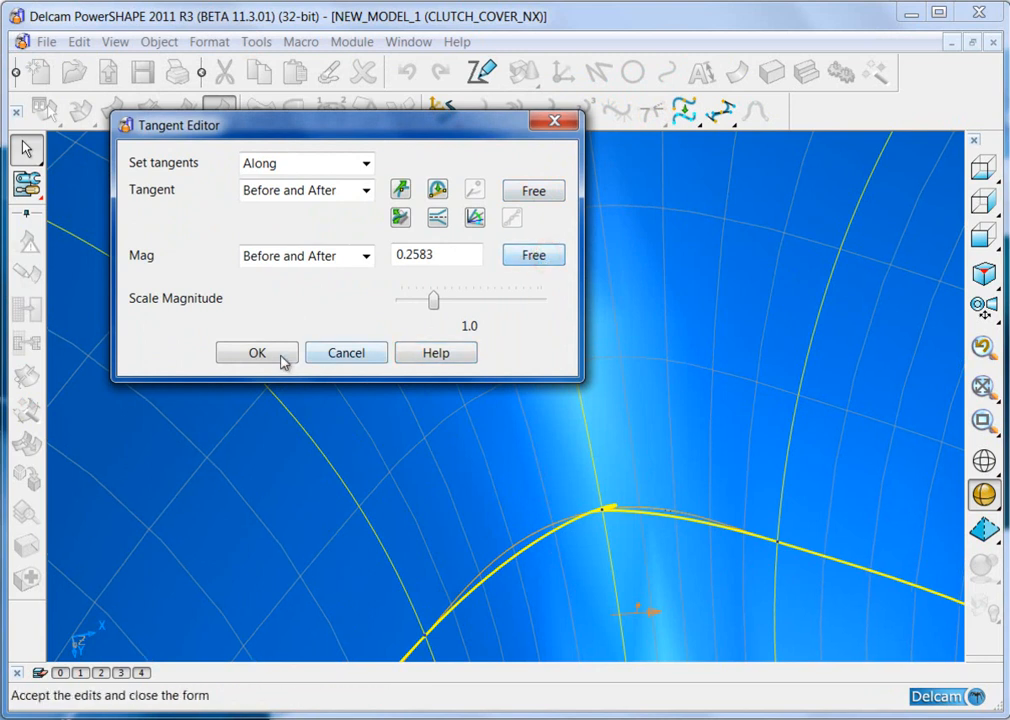
click(256, 352)
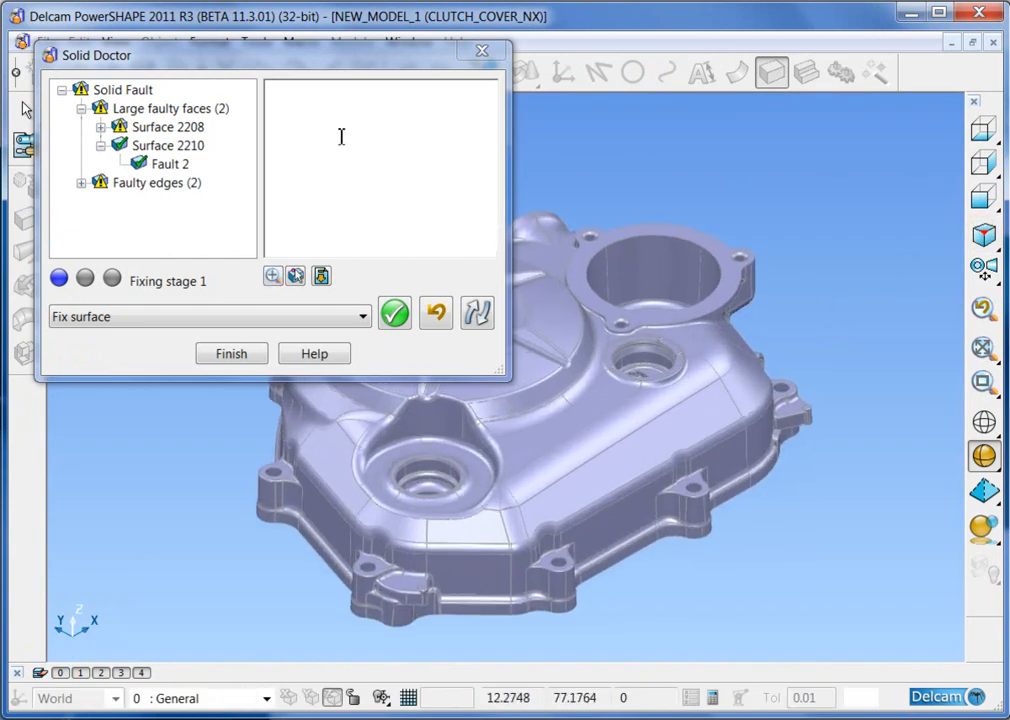
Step: Fix the surface back into the solid and auto-repair the remaining faults until all are fixed
click(122, 88)
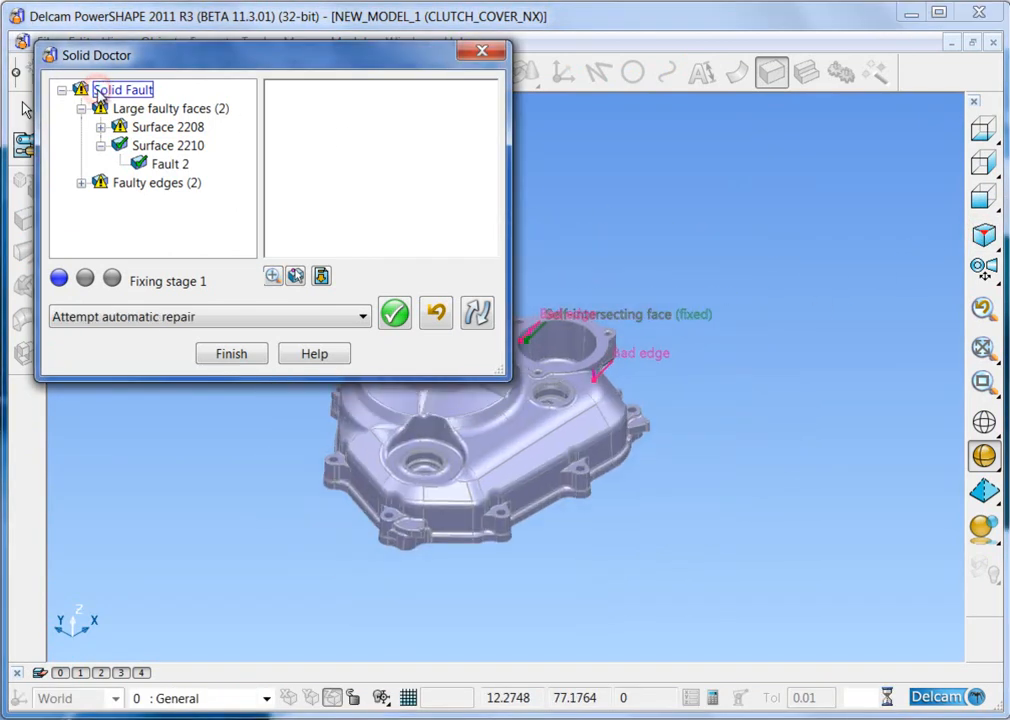
click(394, 312)
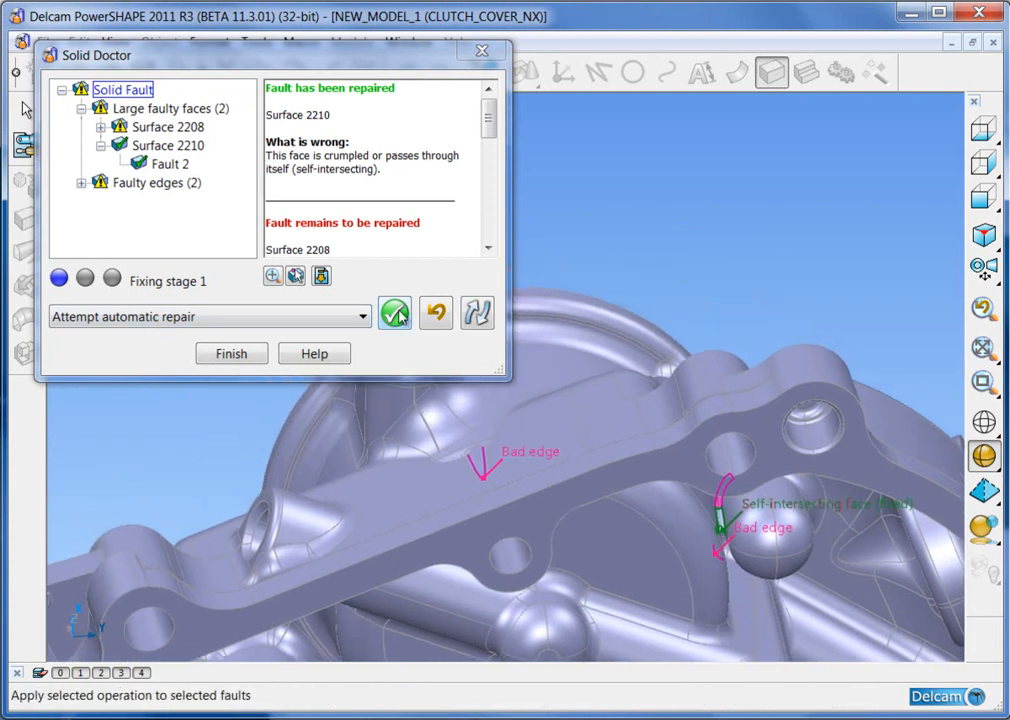
click(394, 312)
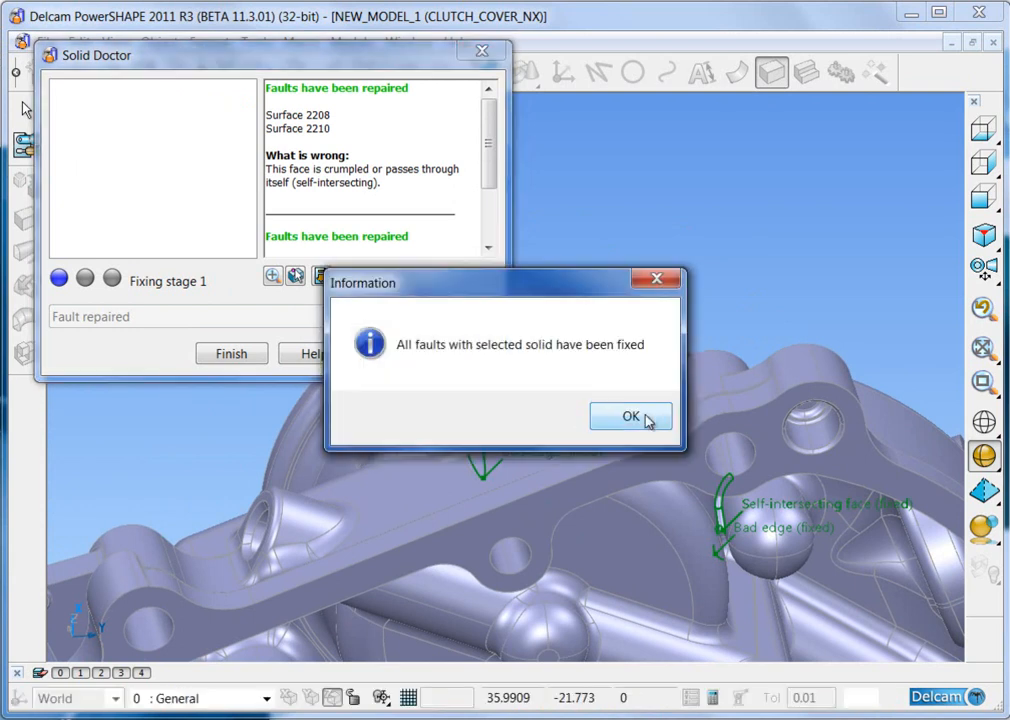
click(630, 416)
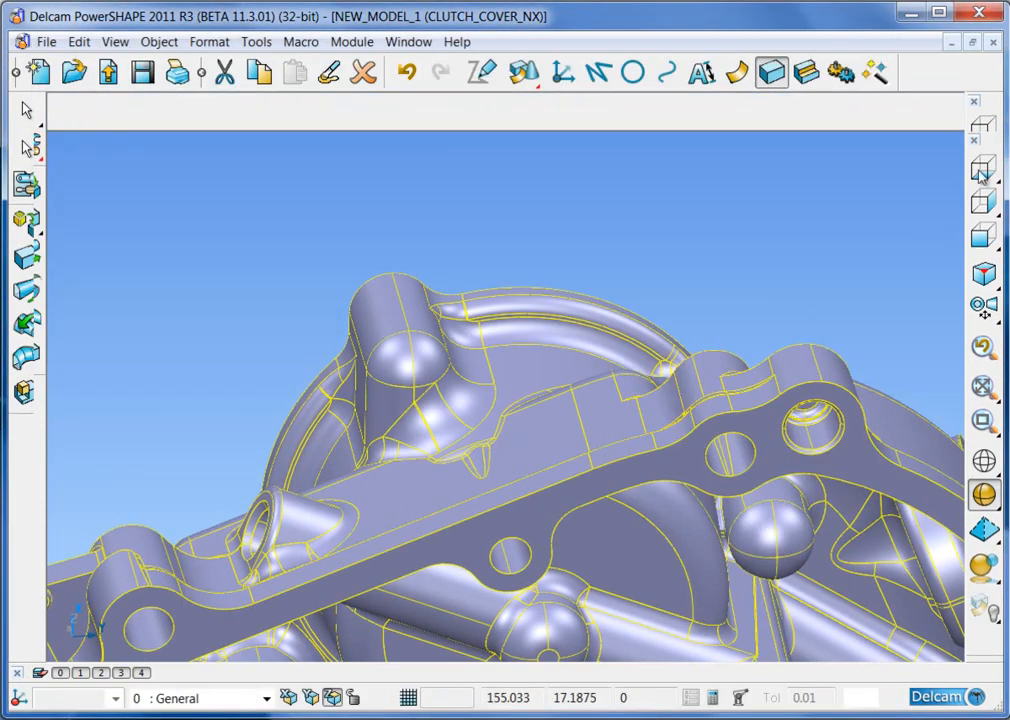